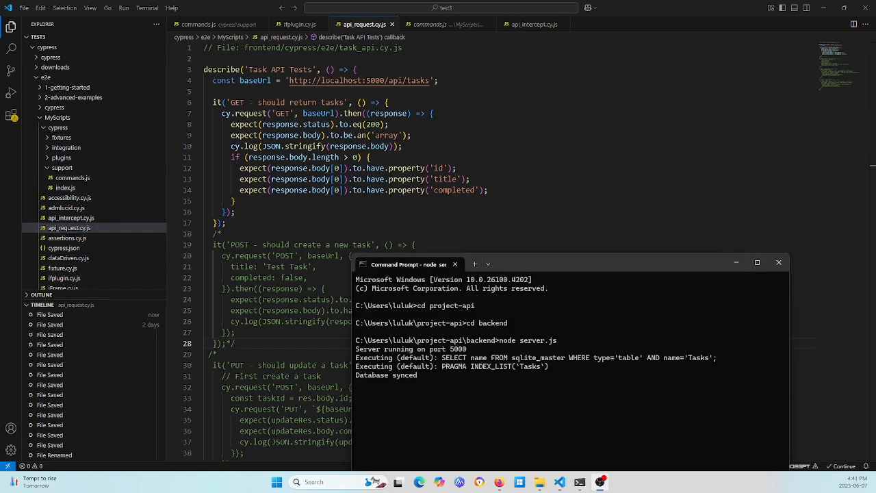
mouse_move(552, 81)
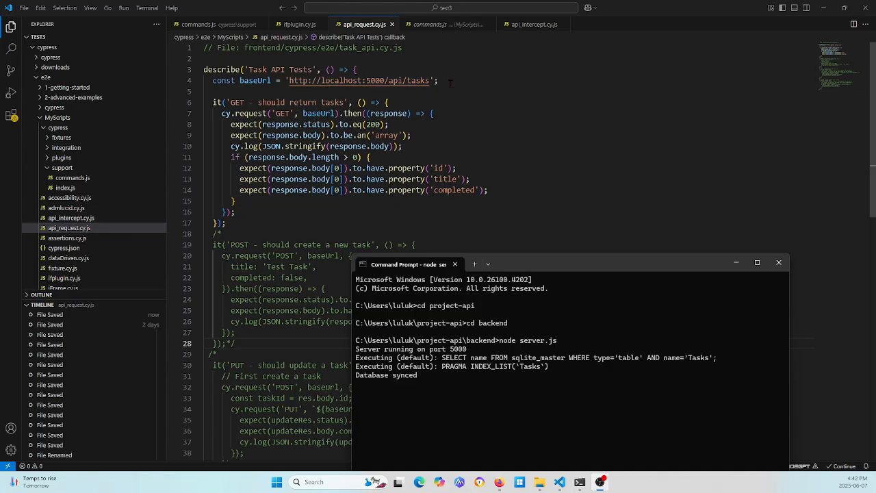
mouse_move(218, 102)
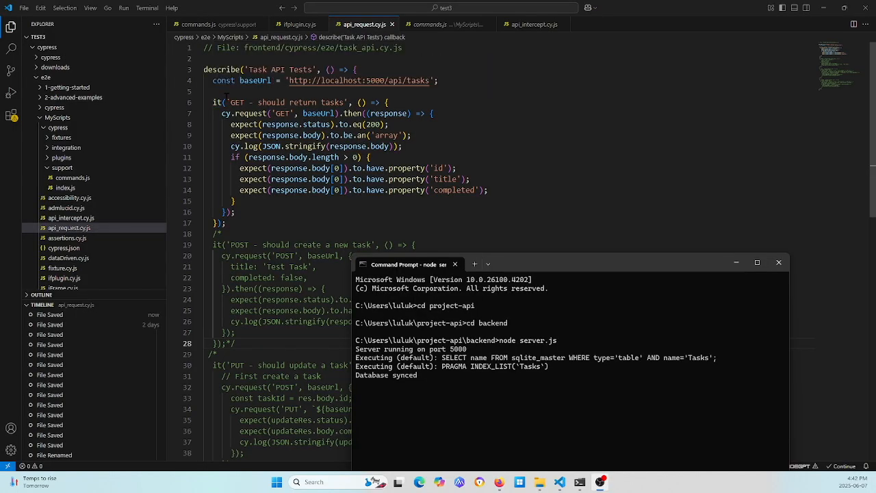
mouse_move(230, 101)
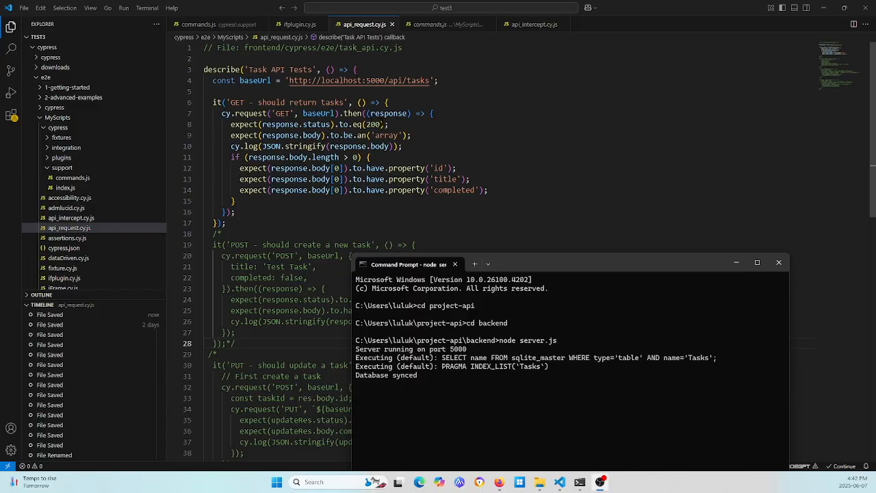
mouse_move(404, 113)
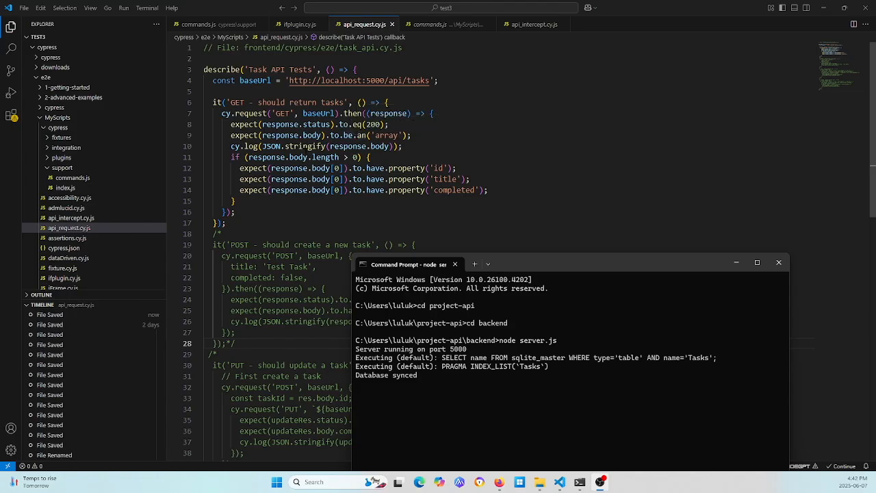
mouse_move(270, 146)
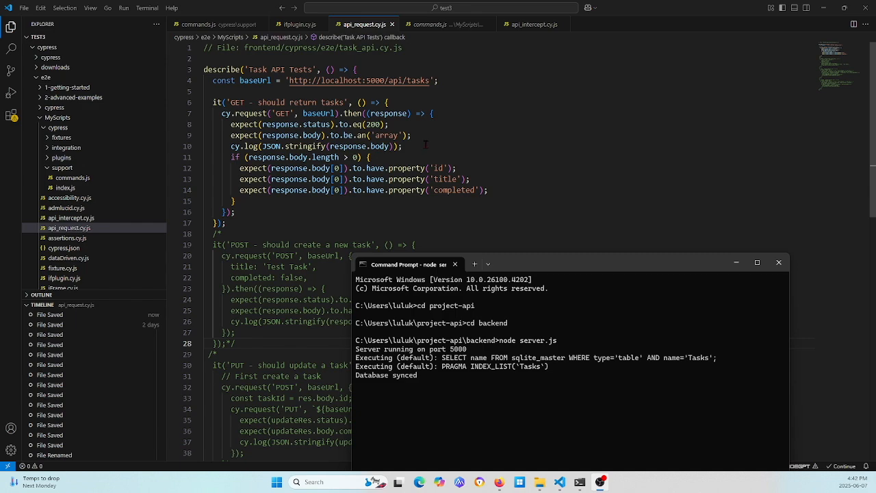
mouse_move(409, 161)
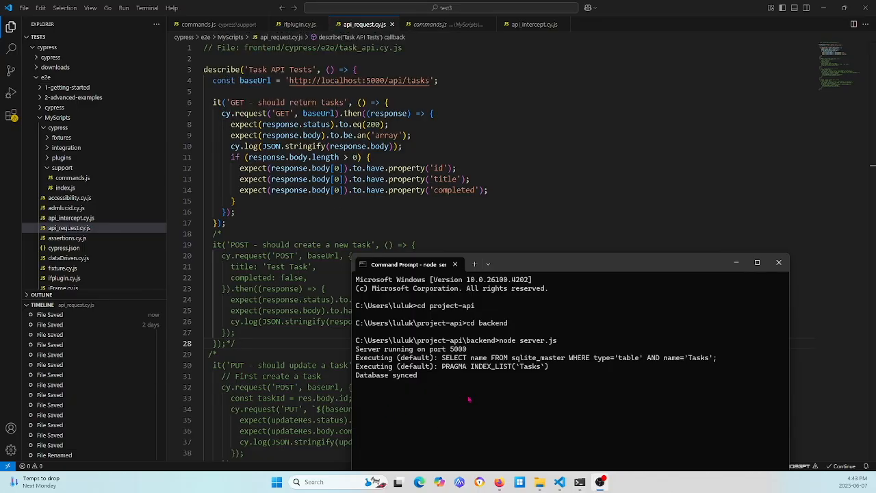
mouse_move(442, 366)
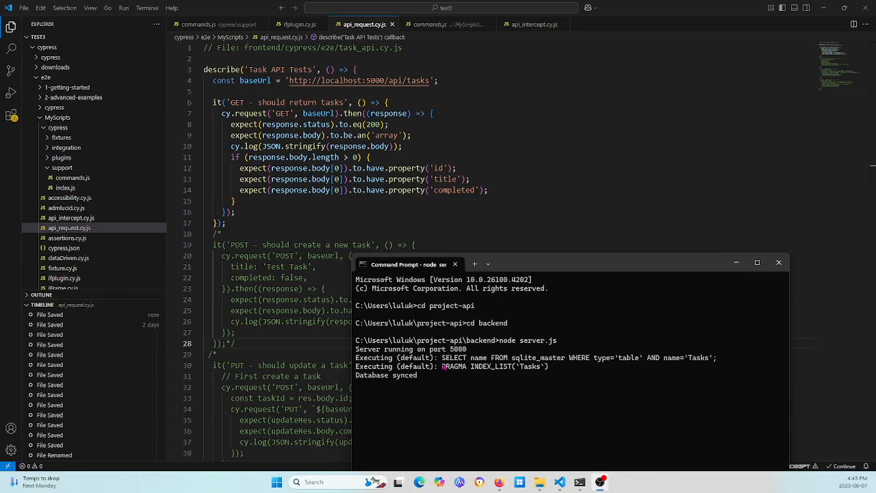
mouse_move(429, 380)
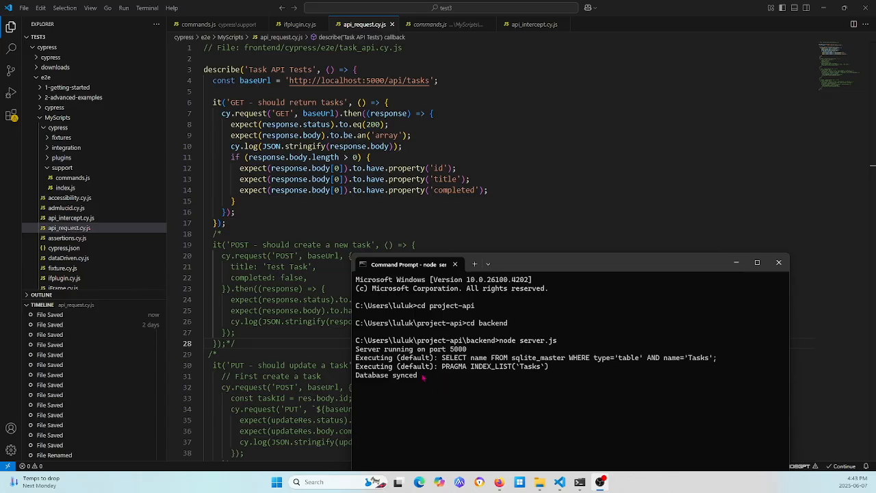
mouse_move(436, 375)
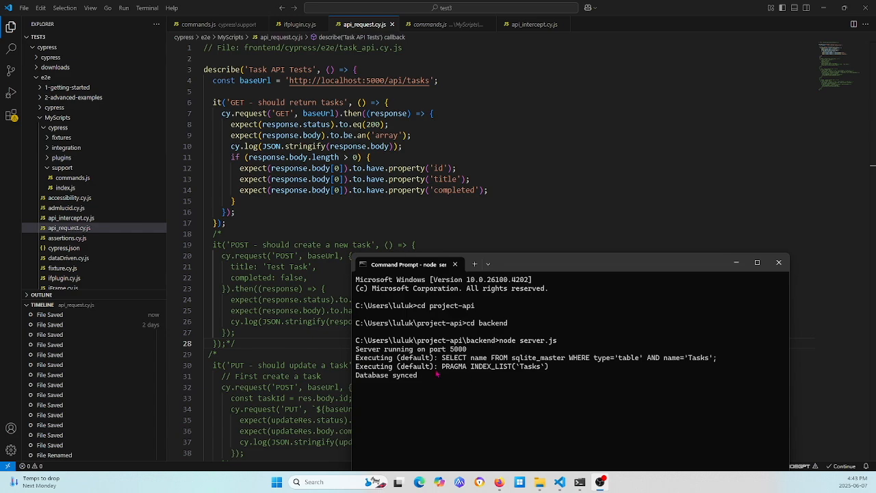
mouse_move(460, 358)
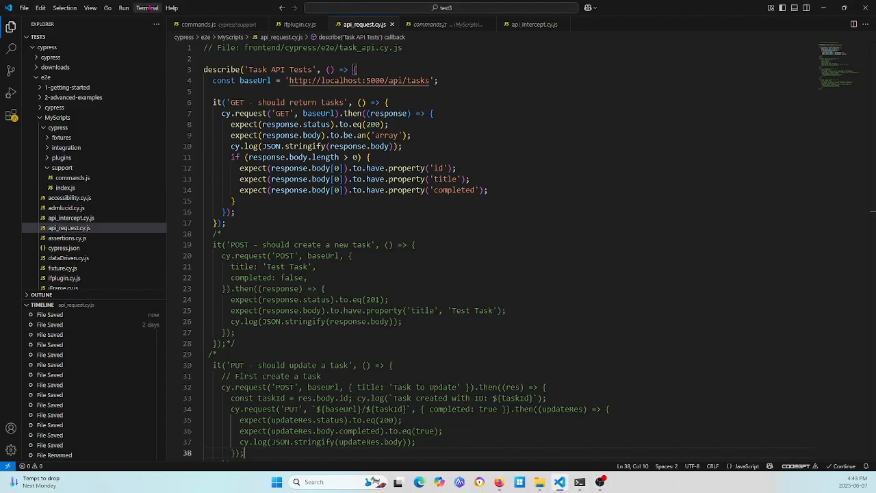
Open a new terminal and run npx cypress open
click(123, 8)
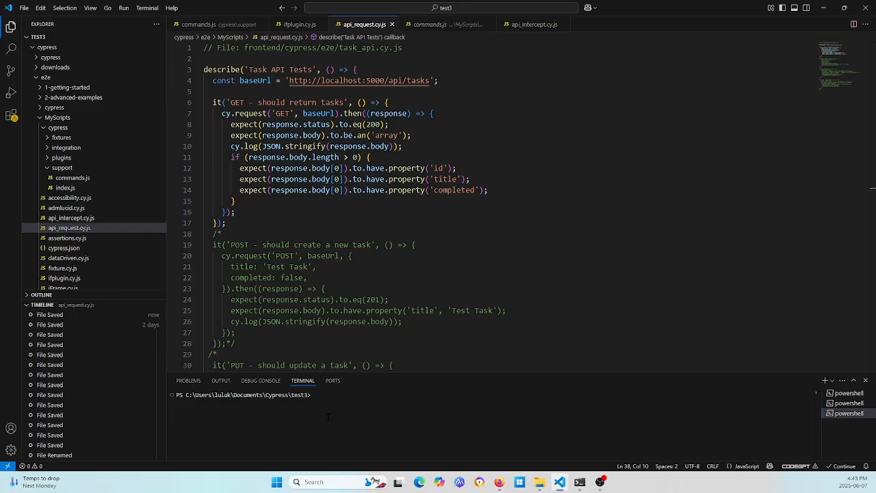
text(npx cypress open)
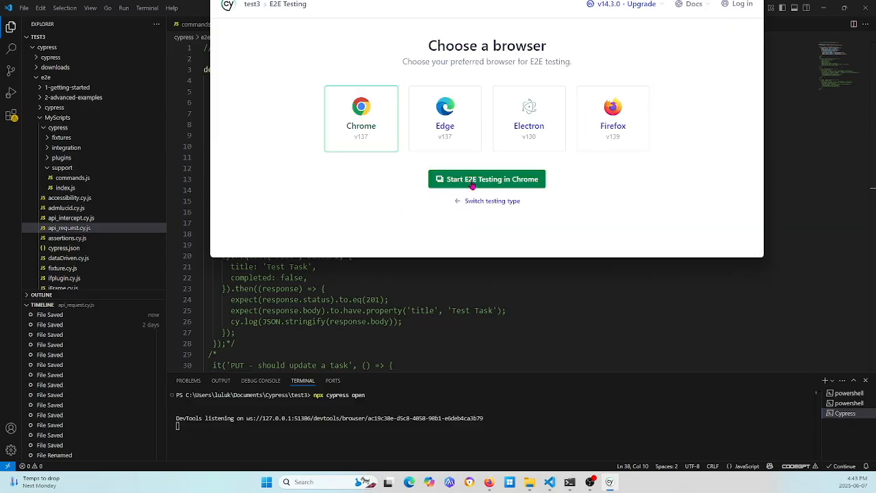
Start E2E testing in Chrome and run api_request.cy.js from the specs list
click(487, 179)
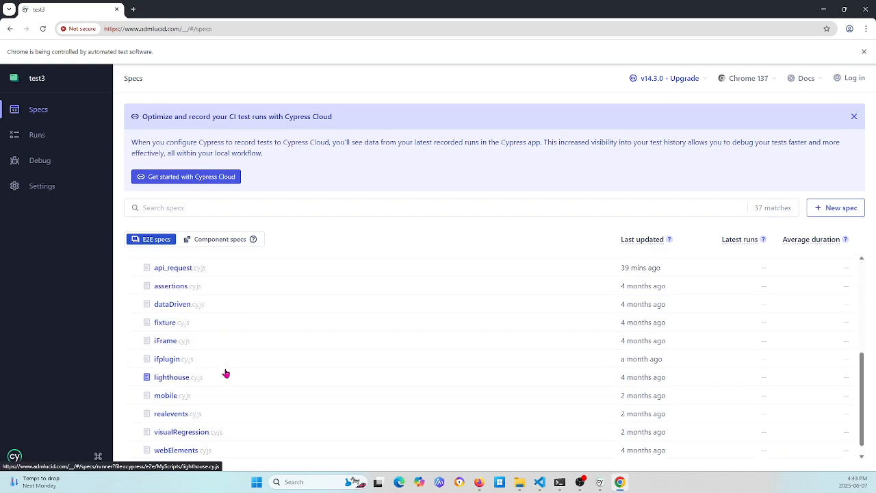
scroll(down, 3)
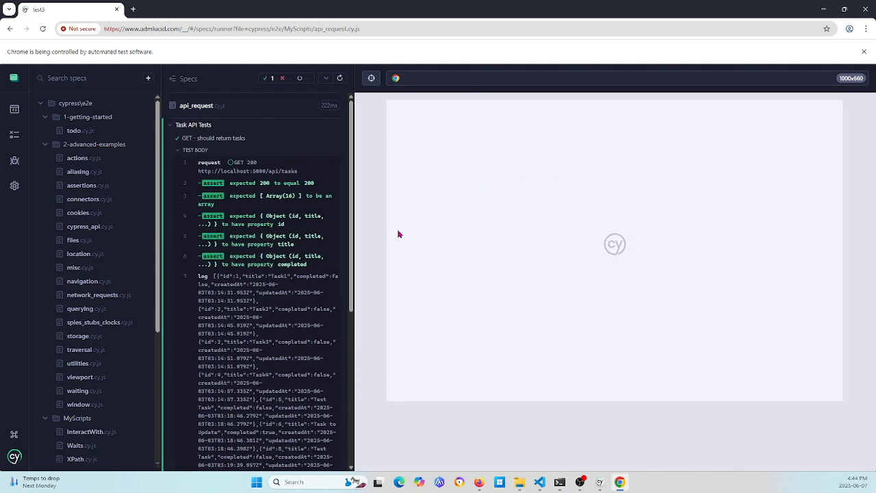
mouse_move(559, 235)
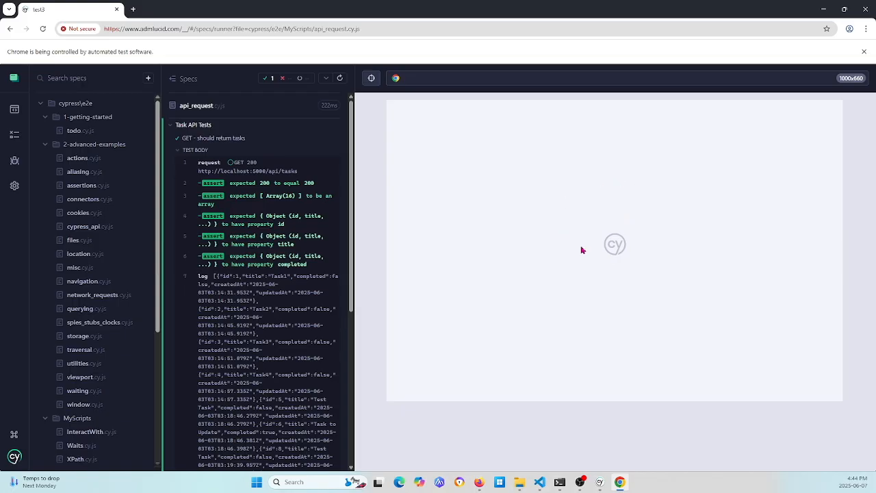
mouse_move(601, 232)
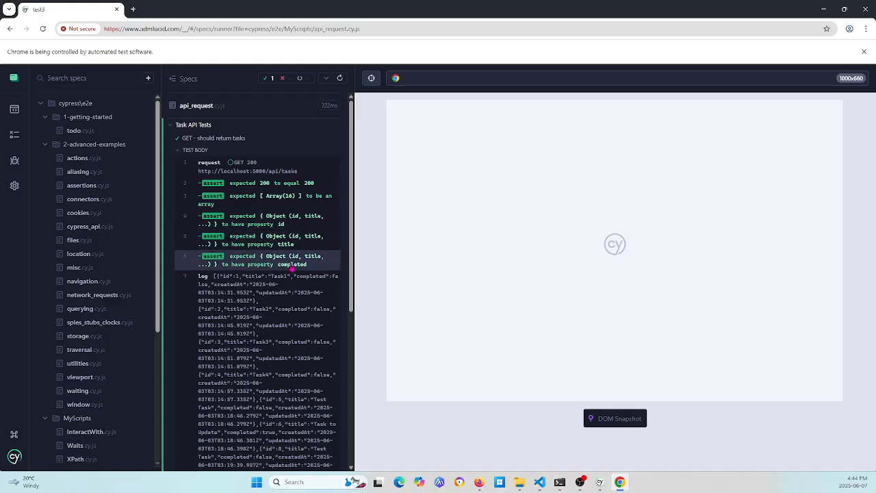
Scroll through the GET test's command log of assertions and logged tasks
scroll(down, 3)
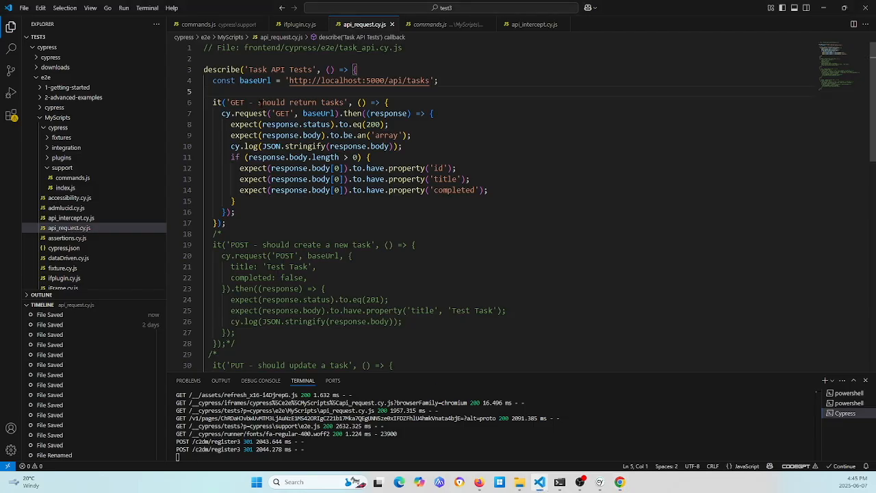
Wrap the GET 'should return tasks' test in a /* */ block comment
text(/*)
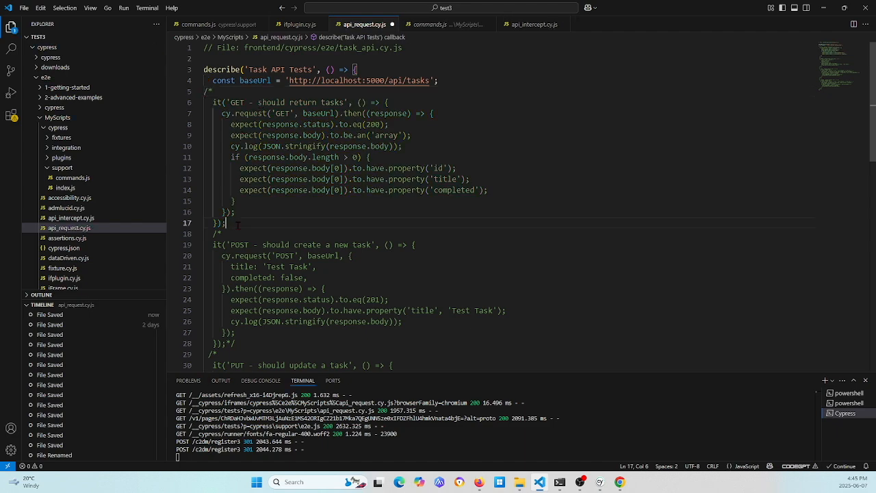
text(*/)
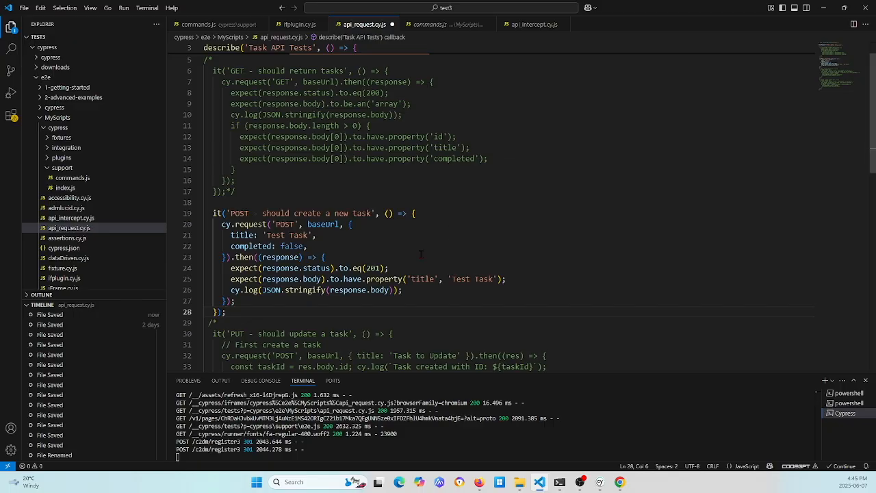
mouse_move(217, 213)
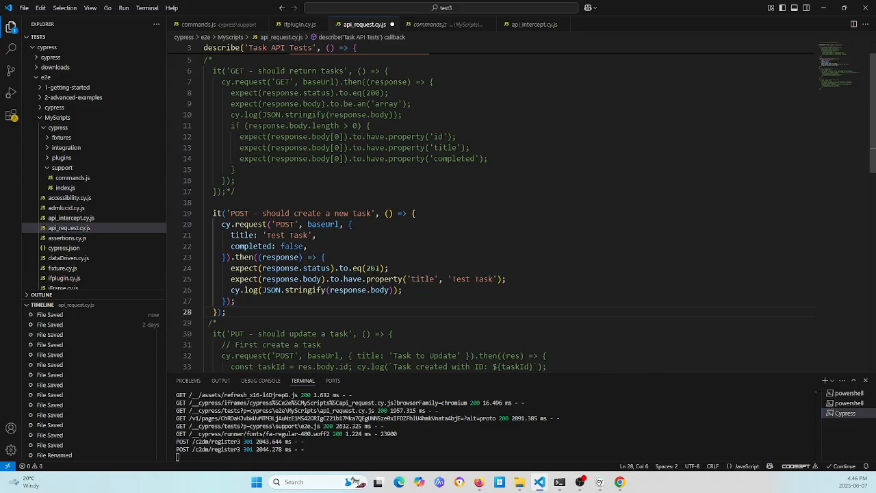
mouse_move(280, 268)
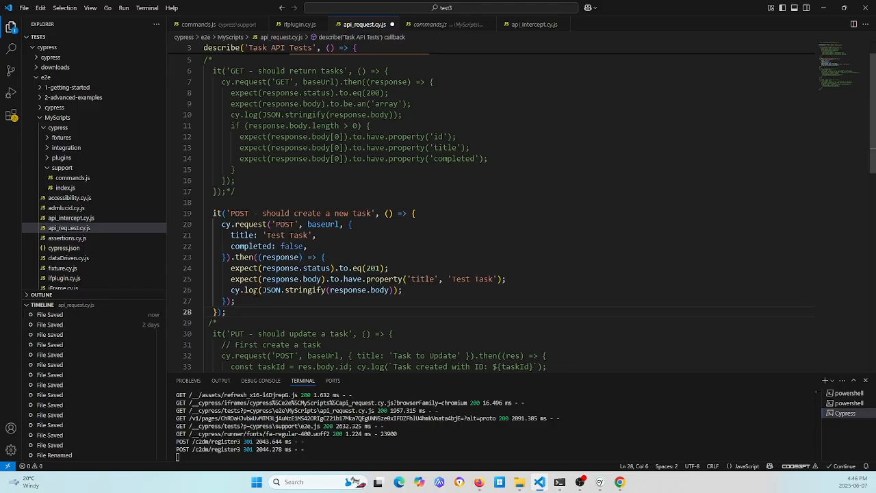
mouse_move(251, 246)
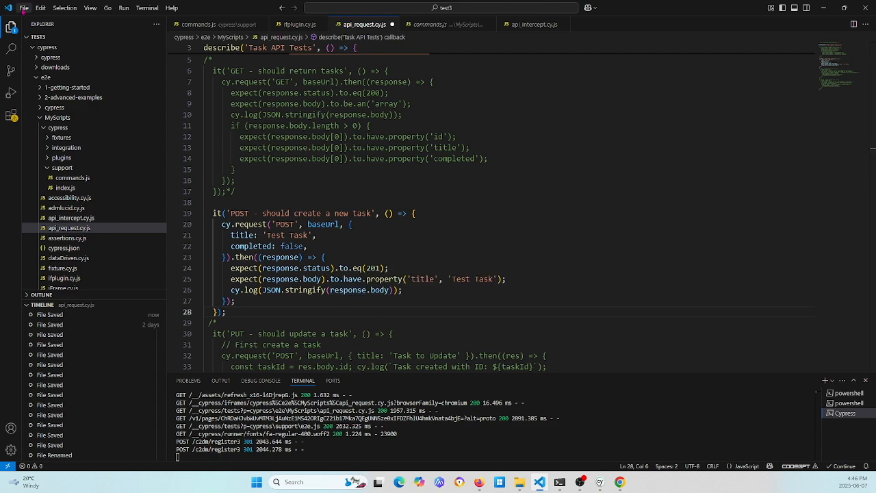
click(24, 8)
text(*/)
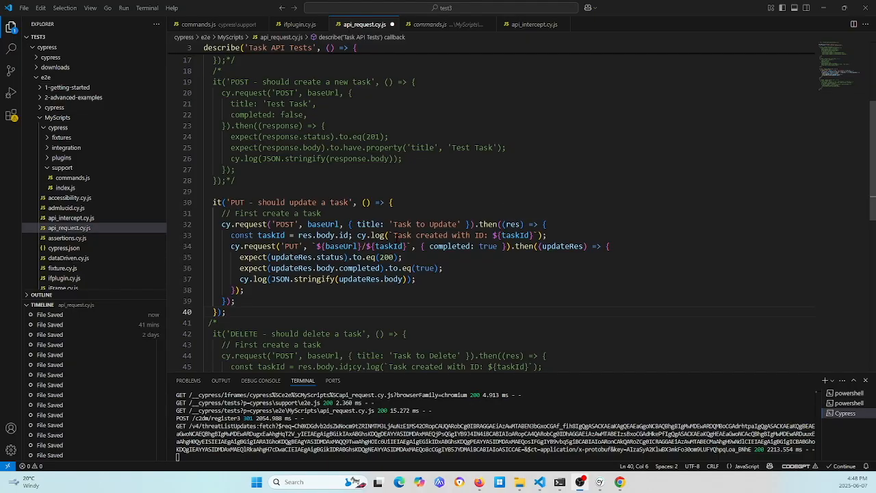
mouse_move(349, 224)
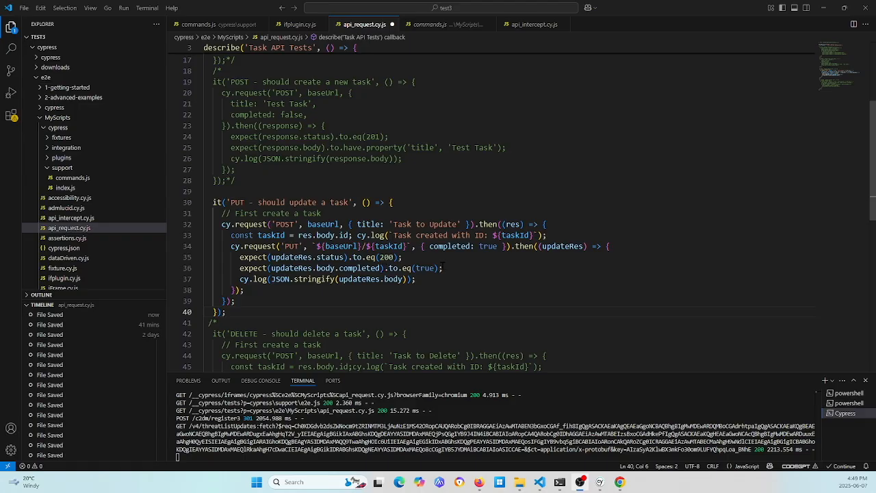
mouse_move(358, 268)
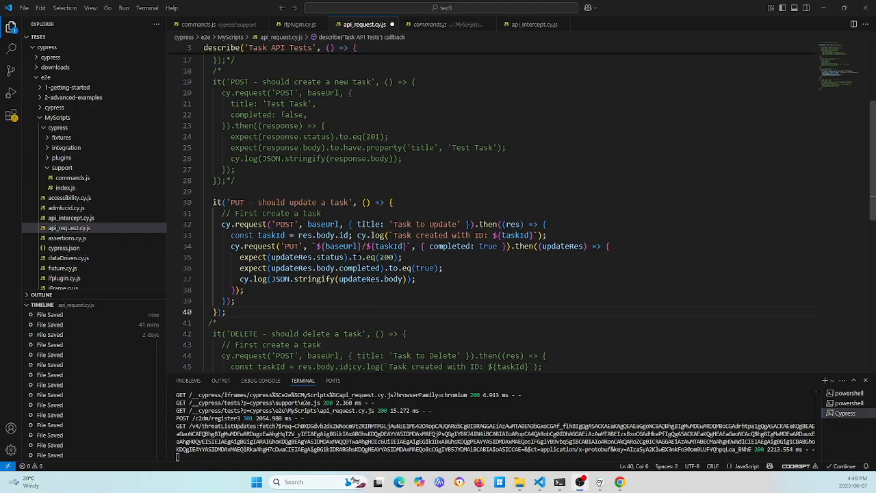
mouse_move(140, 112)
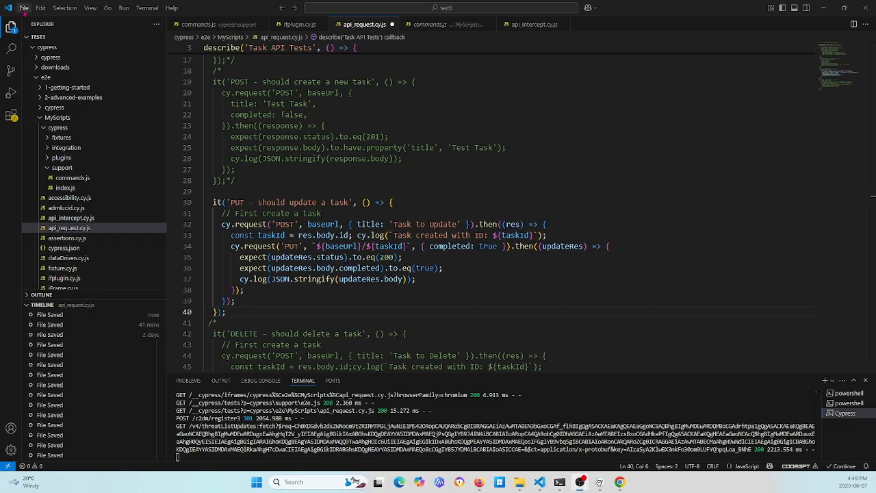
Save all edits to api_request.cy.js with File > Save All
click(23, 8)
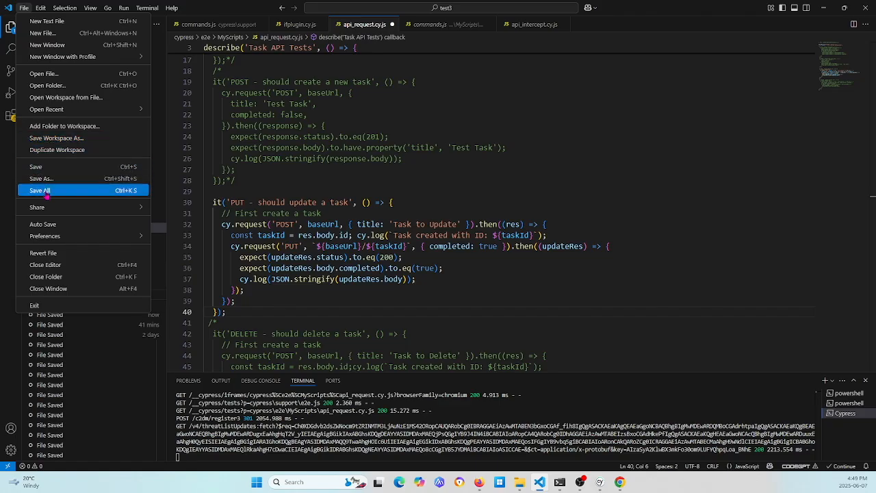
click(40, 189)
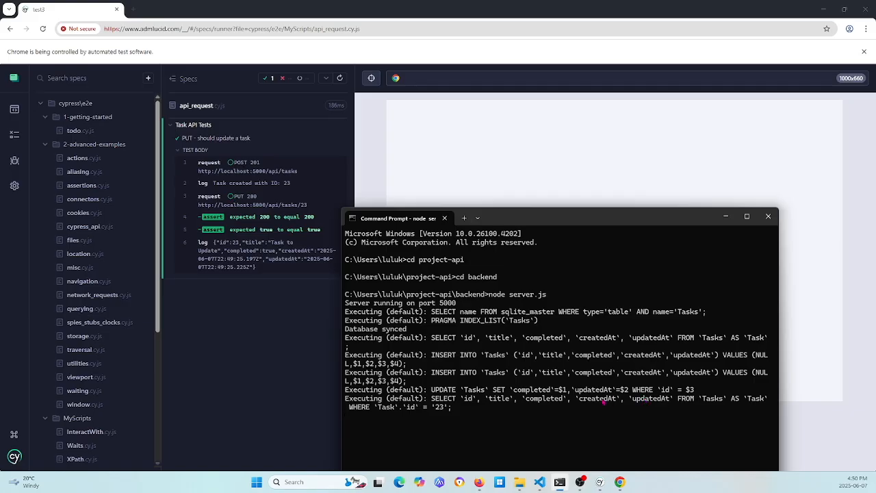
mouse_move(682, 406)
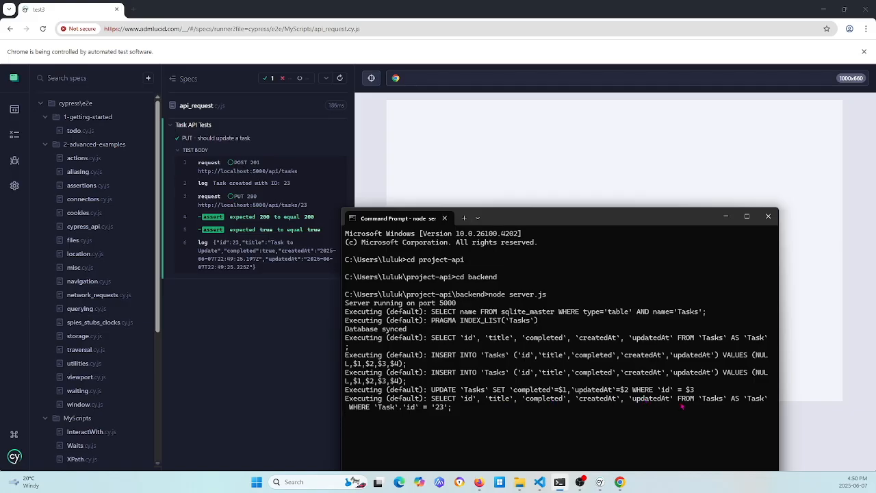
mouse_move(431, 416)
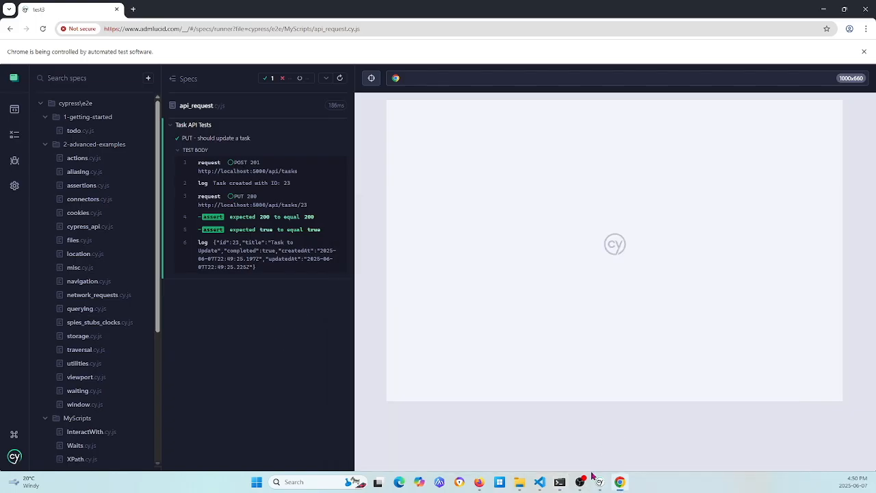
mouse_move(541, 482)
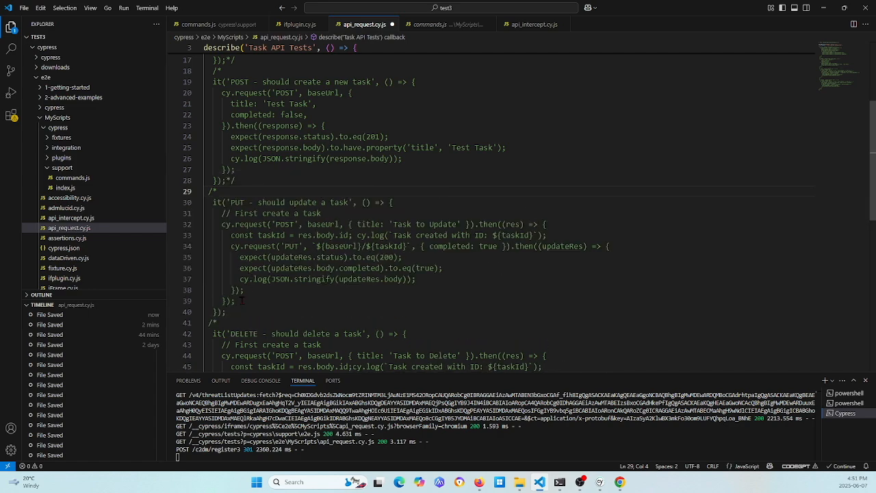
Comment out the PUT test and uncomment the DELETE test in api_request.cy.js
click(248, 311)
text(*/)
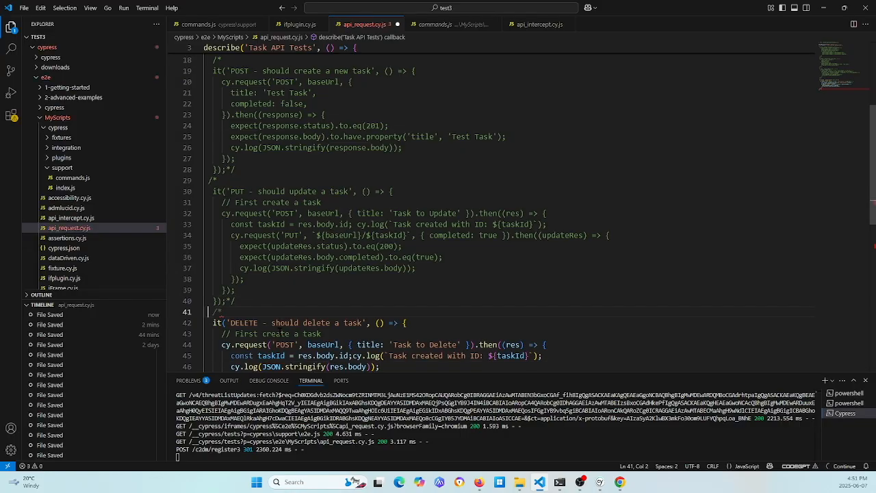
scroll(down, 3)
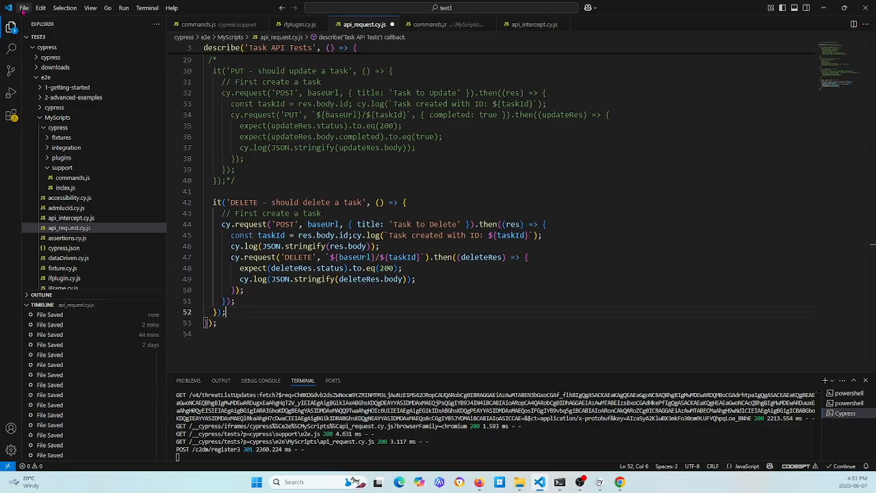
click(23, 7)
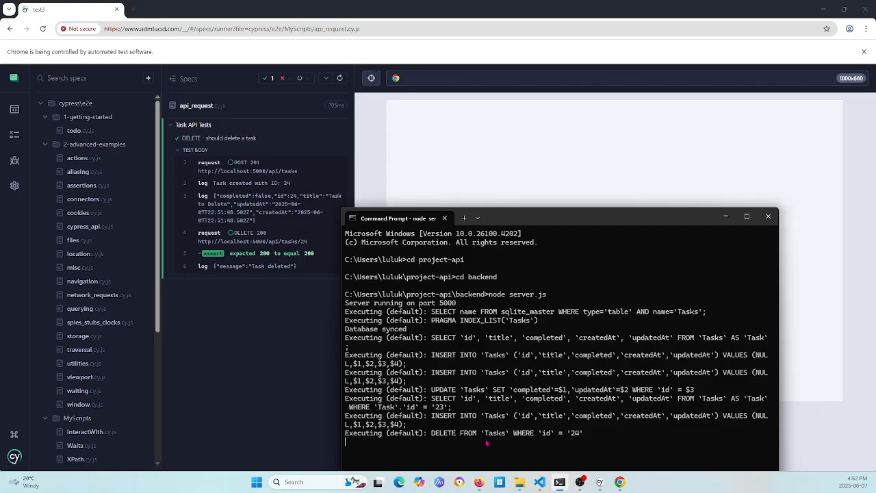
mouse_move(533, 440)
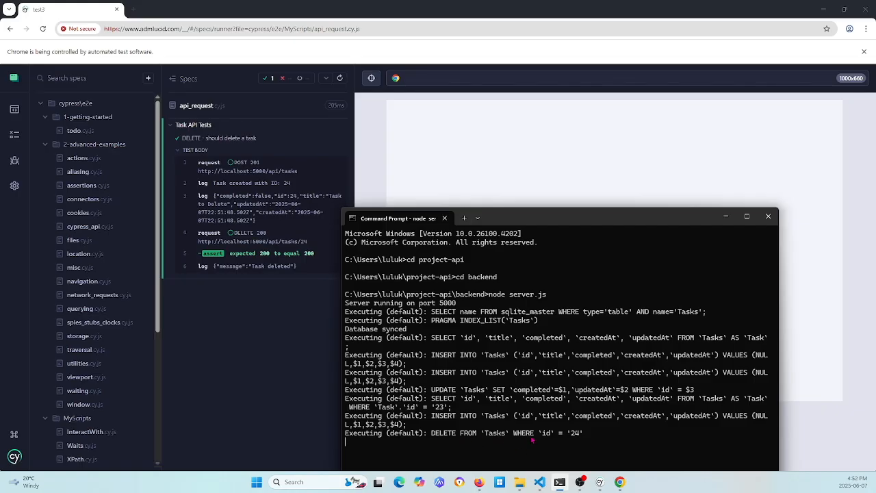
mouse_move(581, 437)
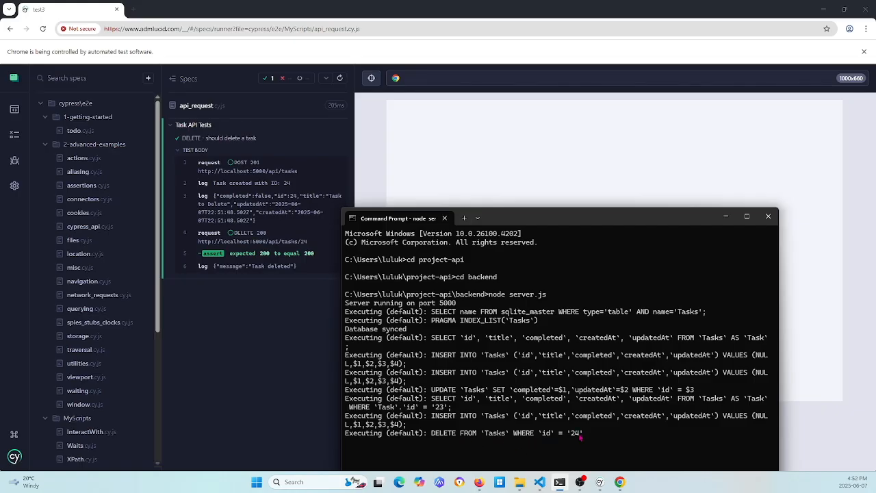